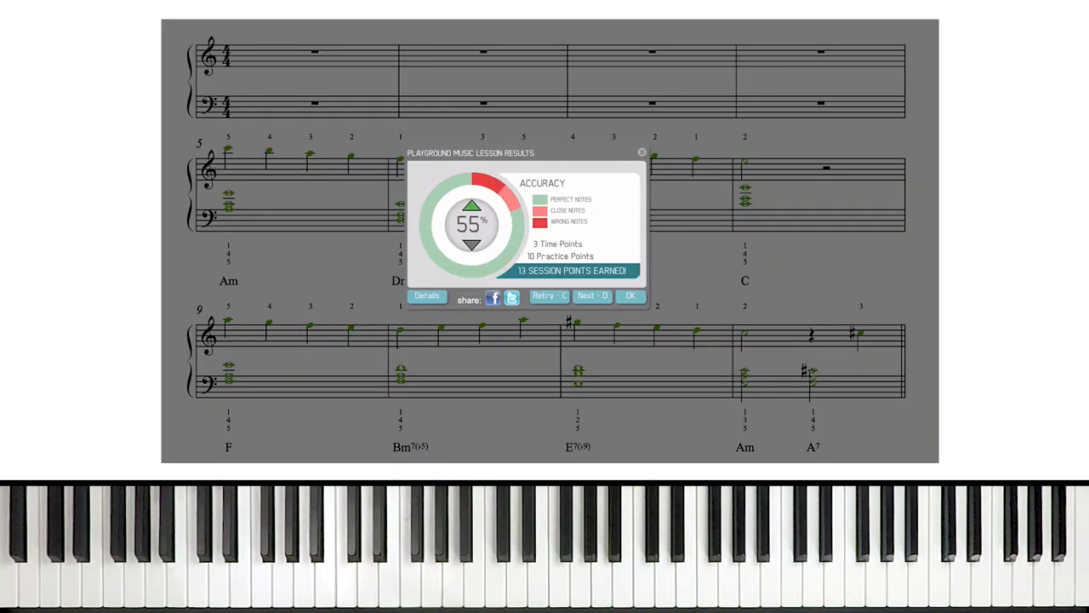
Step: Close the 55% accuracy Lesson Results dialog with OK
{"action": "left_click", "coordinate": [628, 295]}
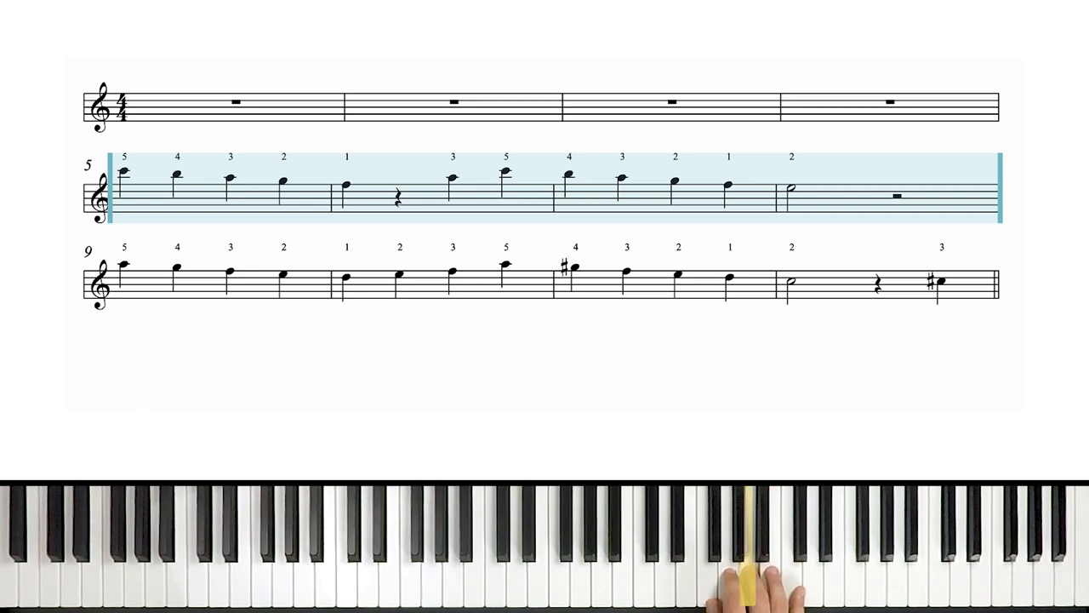
{"action": "mouse_move", "coordinate": [757, 583]}
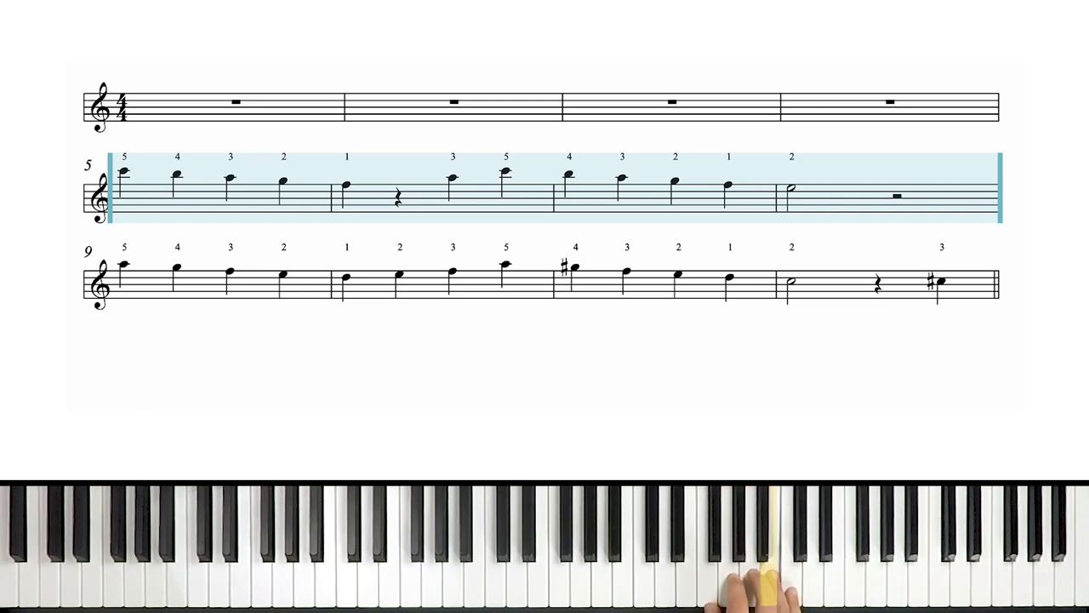
{"action": "mouse_move", "coordinate": [758, 579]}
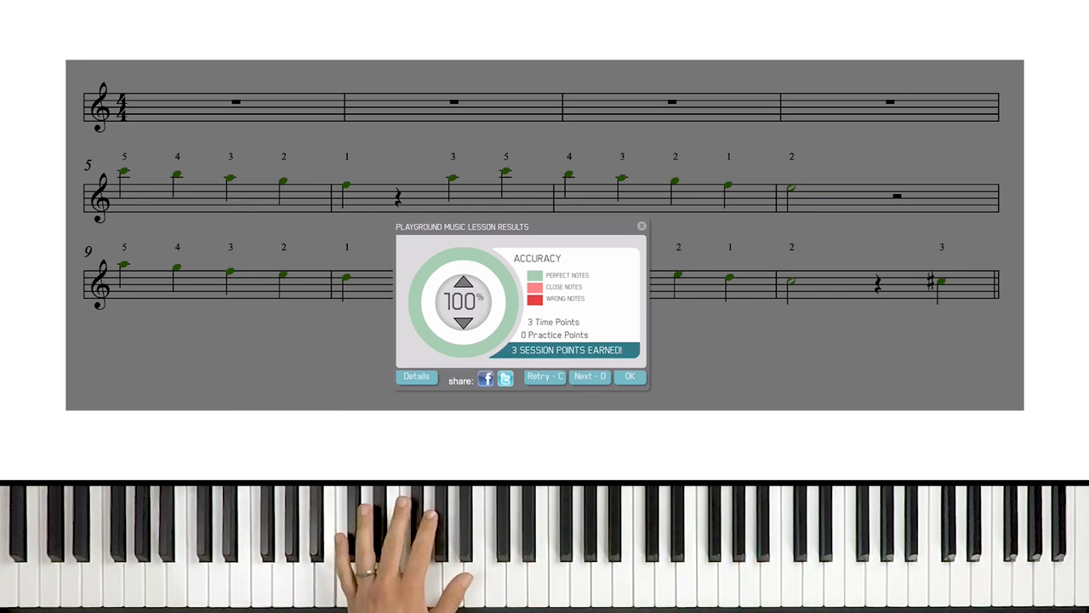
{"action": "left_click", "coordinate": [630, 376]}
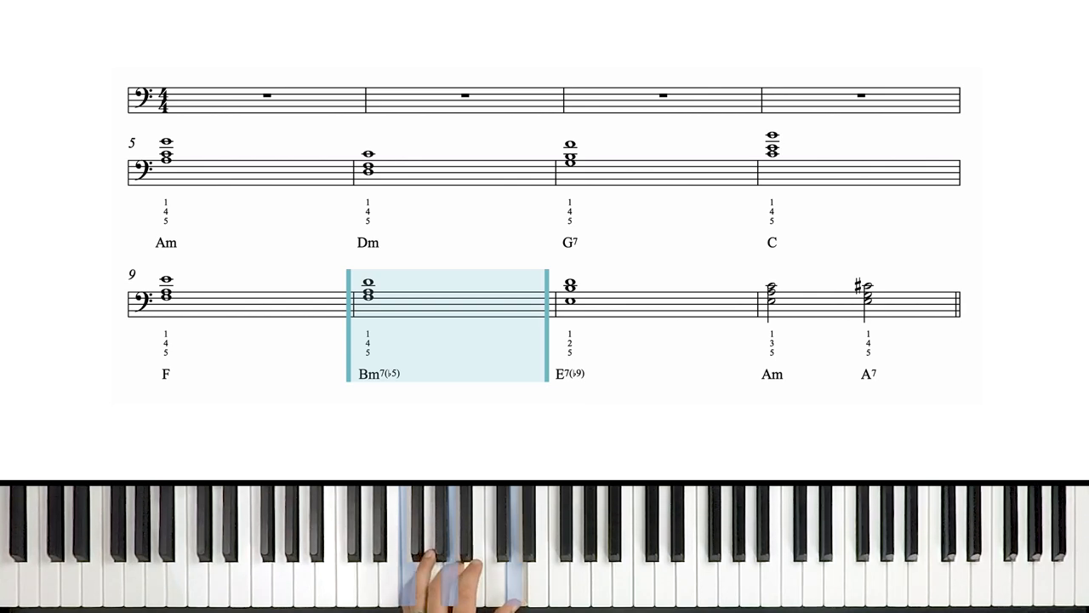
{"action": "mouse_move", "coordinate": [239, 553]}
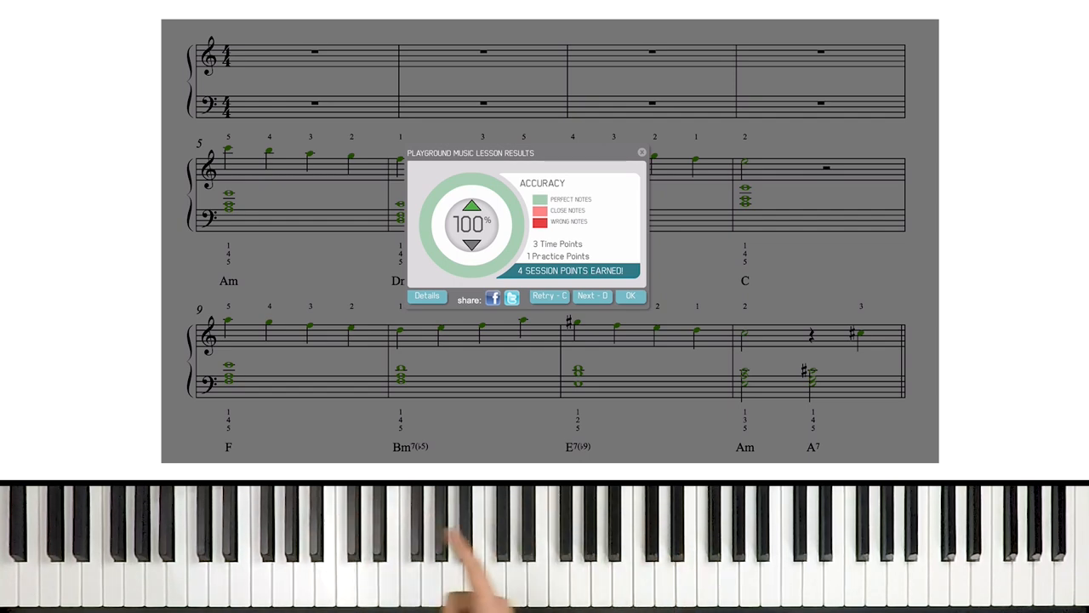
{"action": "mouse_move", "coordinate": [664, 553]}
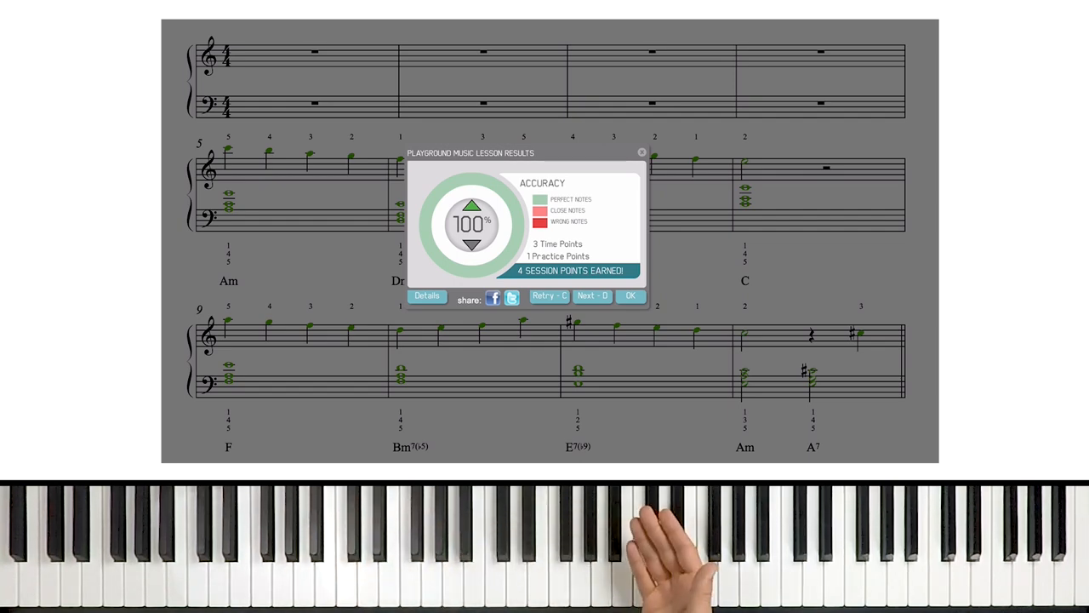